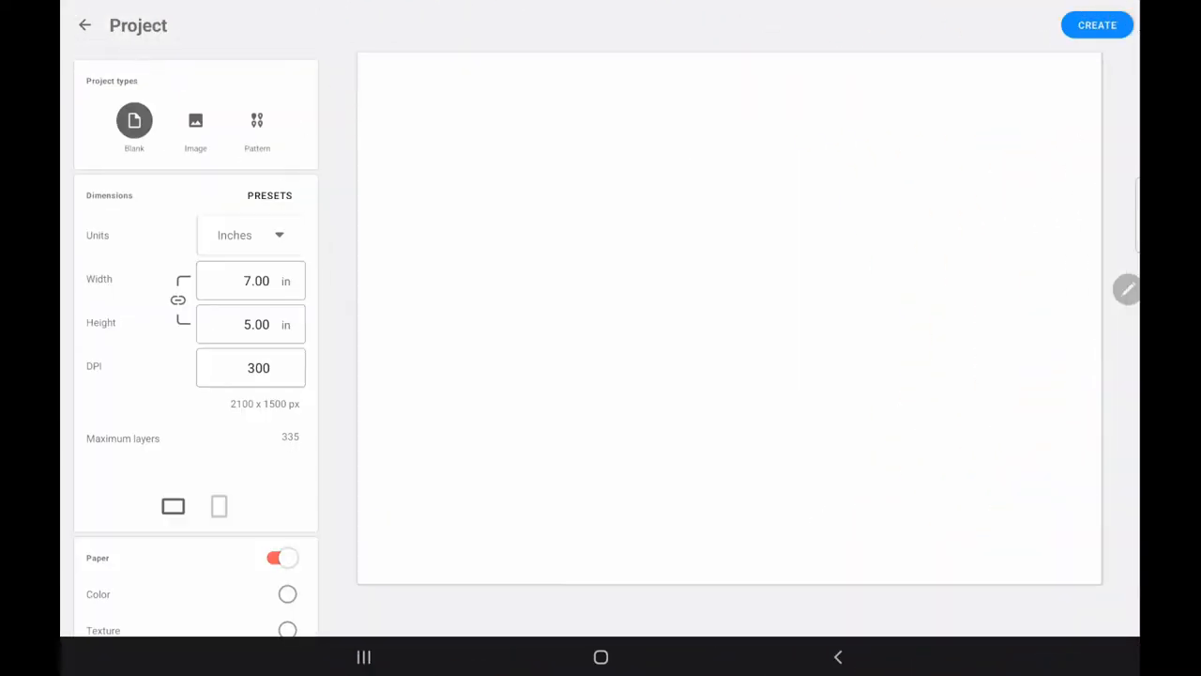
Create a 7 × 5 in, 300 DPI canvas with beige paper colour and sketch the fountain in pencil
click(287, 593)
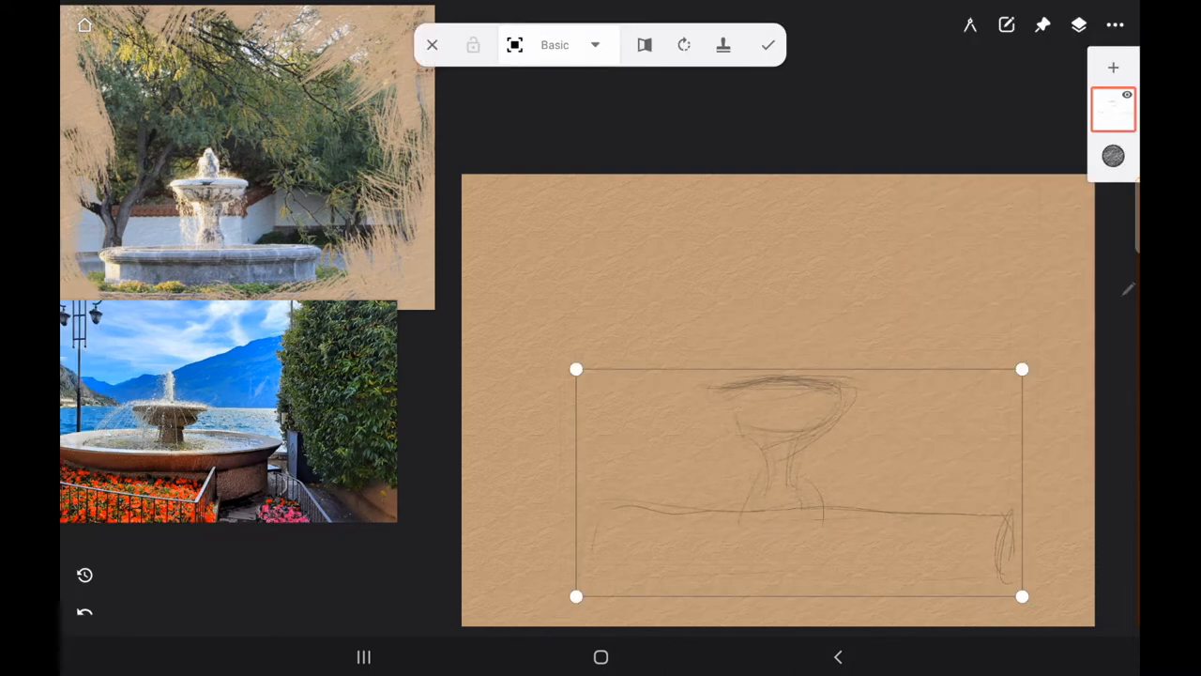
Confirm the resized pencil sketch and paint purple-grey and green foliage on a new layer
click(769, 45)
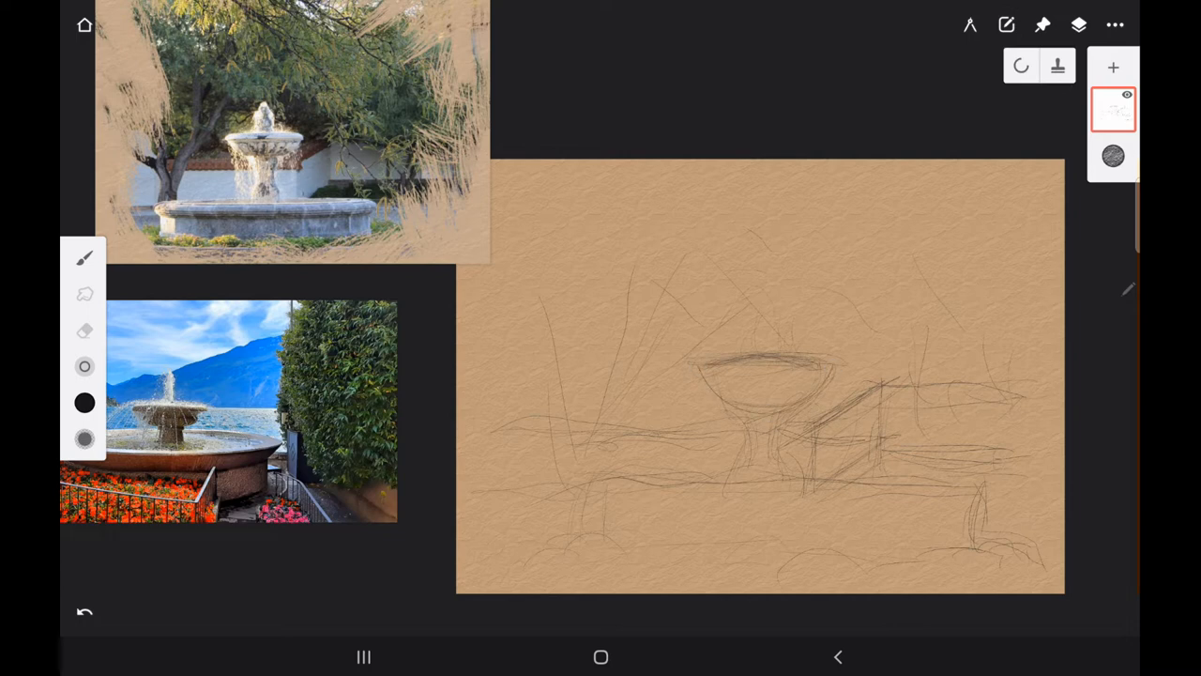
drag(730, 411, 741, 471)
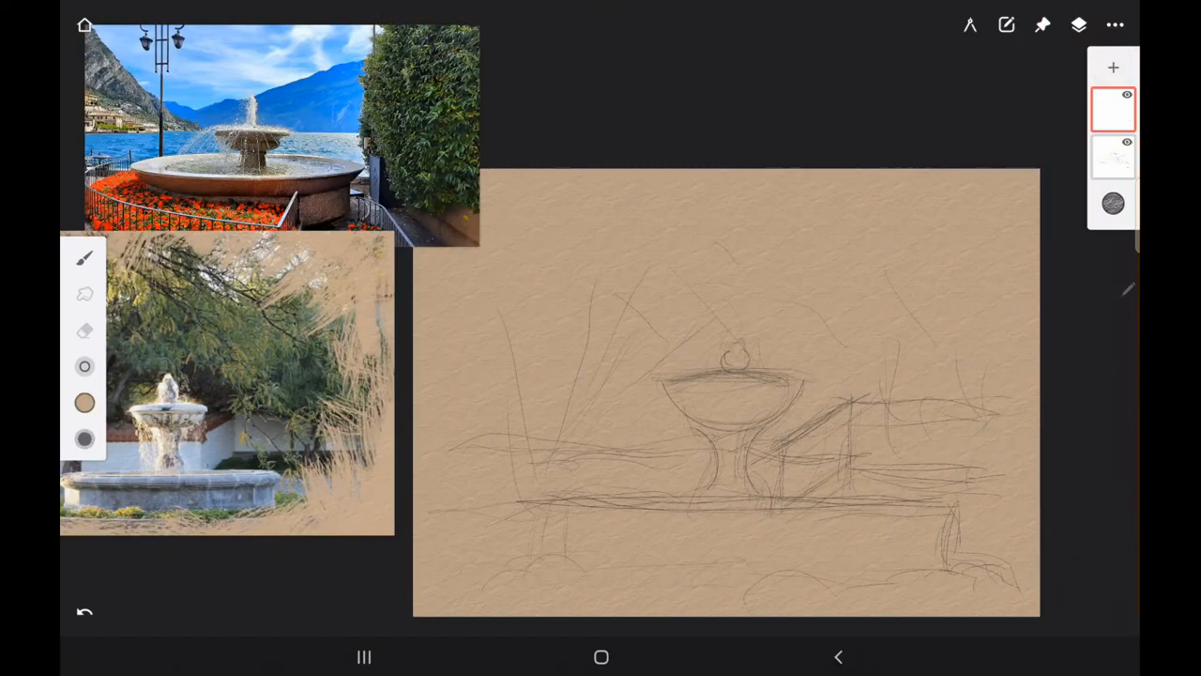
click(82, 260)
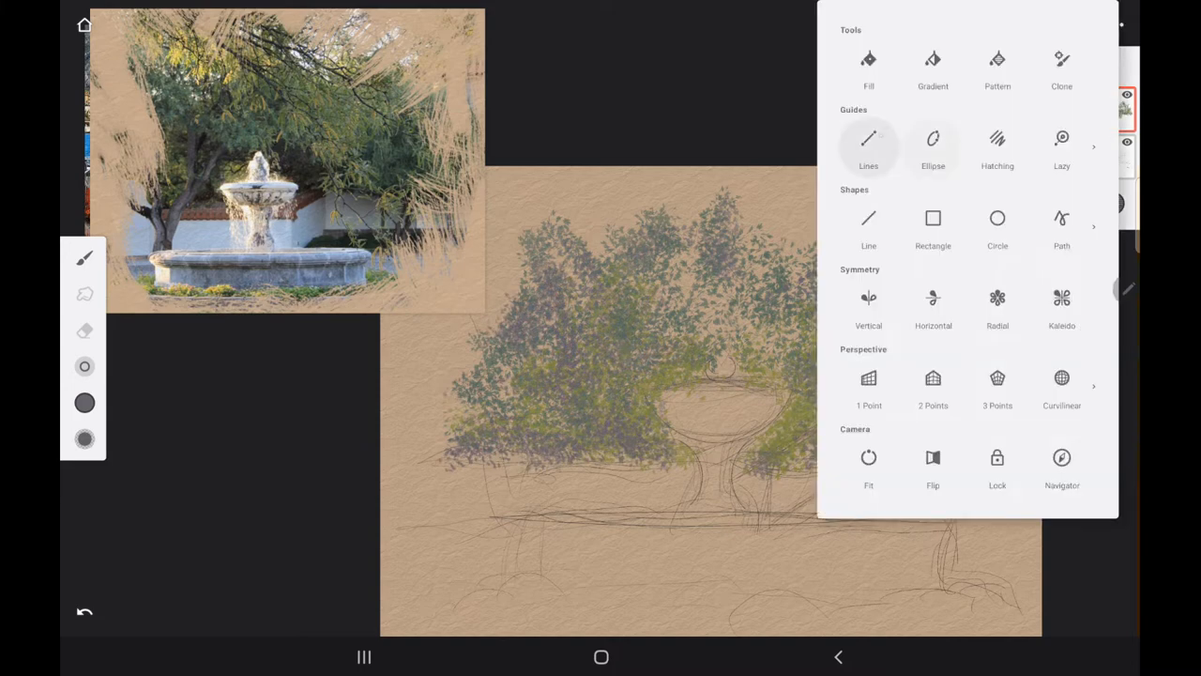
Rule the straight and slanted wall edges with the Lines guide in purple-grey
click(867, 147)
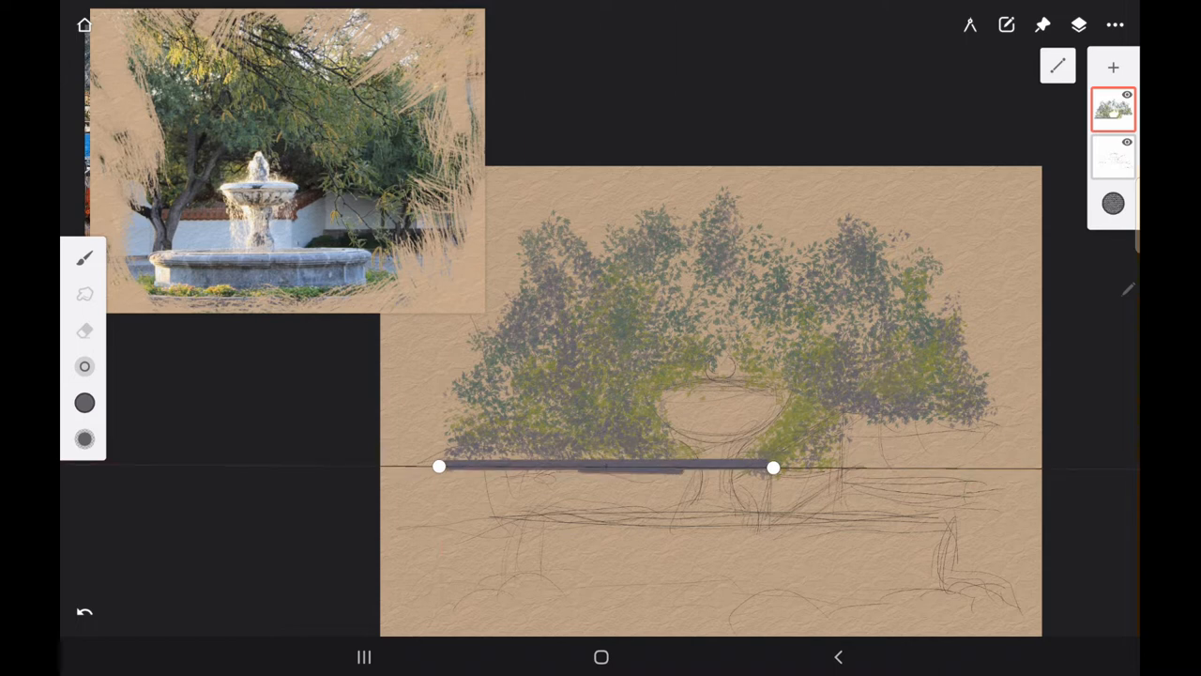
drag(773, 468, 850, 507)
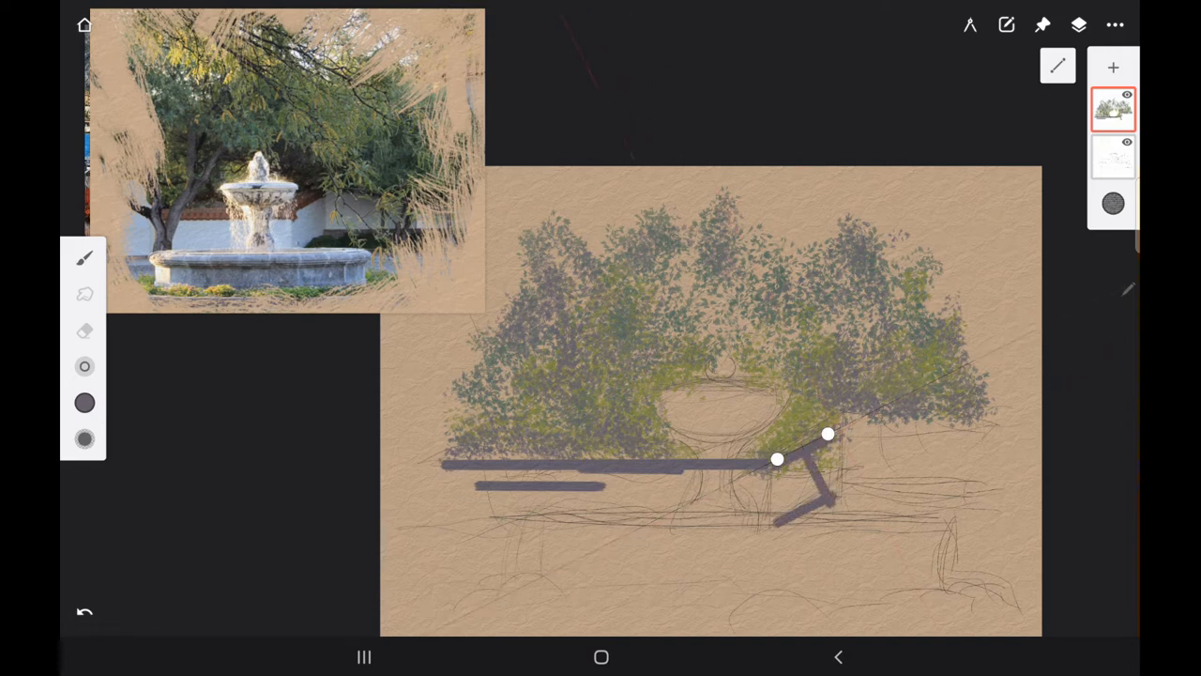
drag(826, 433, 979, 435)
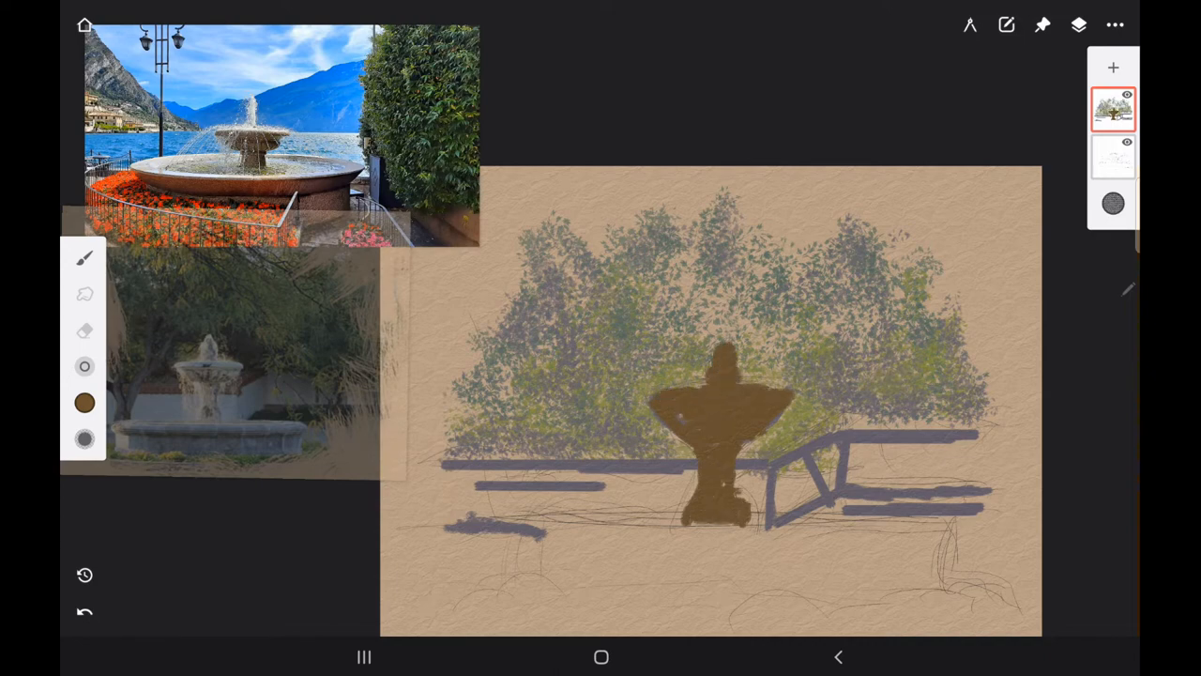
Enlarge the garden reference over the canvas and paint the basin in stone brown
drag(235, 366, 282, 441)
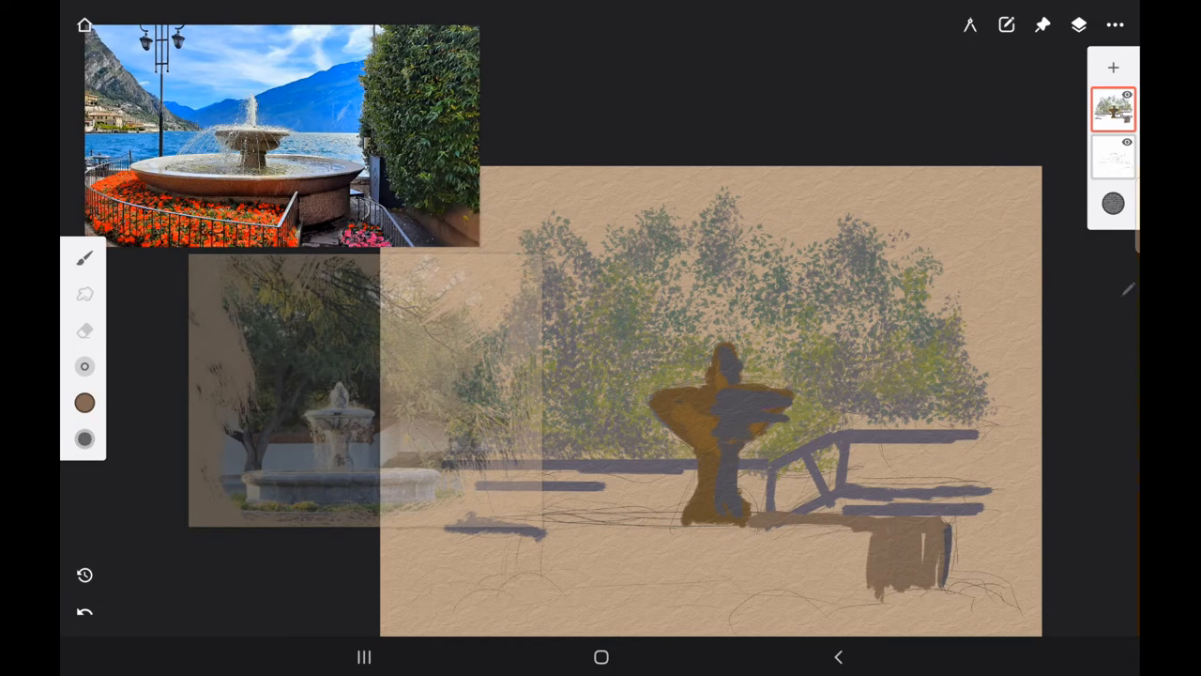
drag(863, 535, 938, 582)
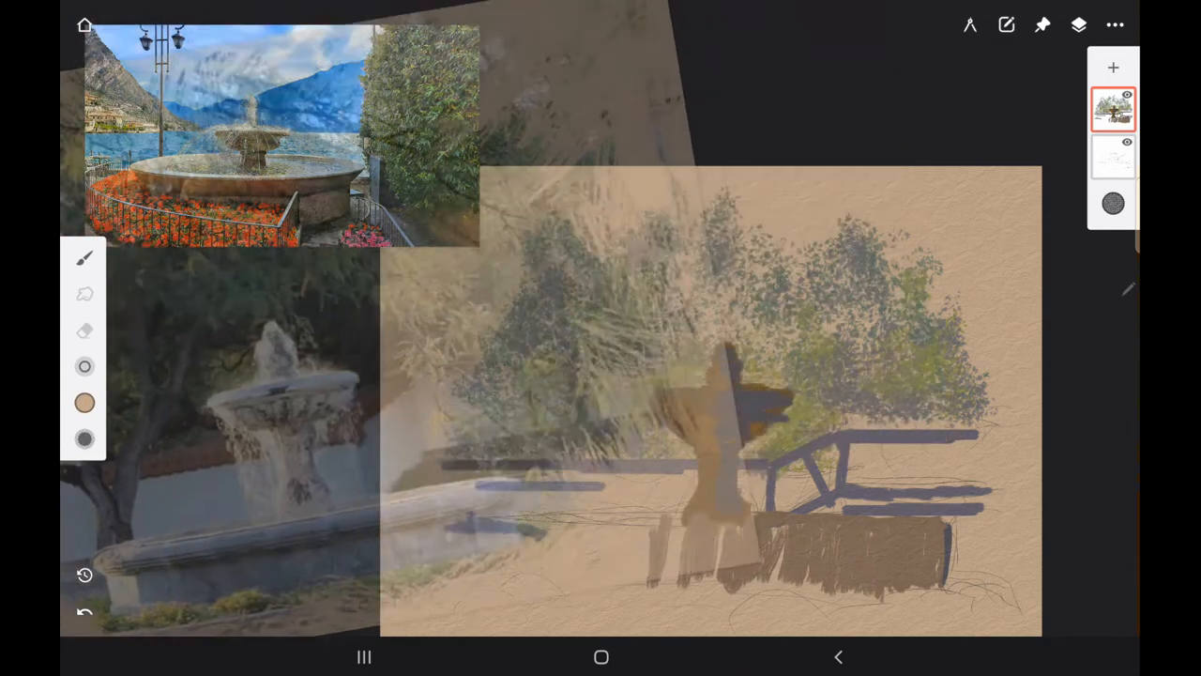
click(84, 404)
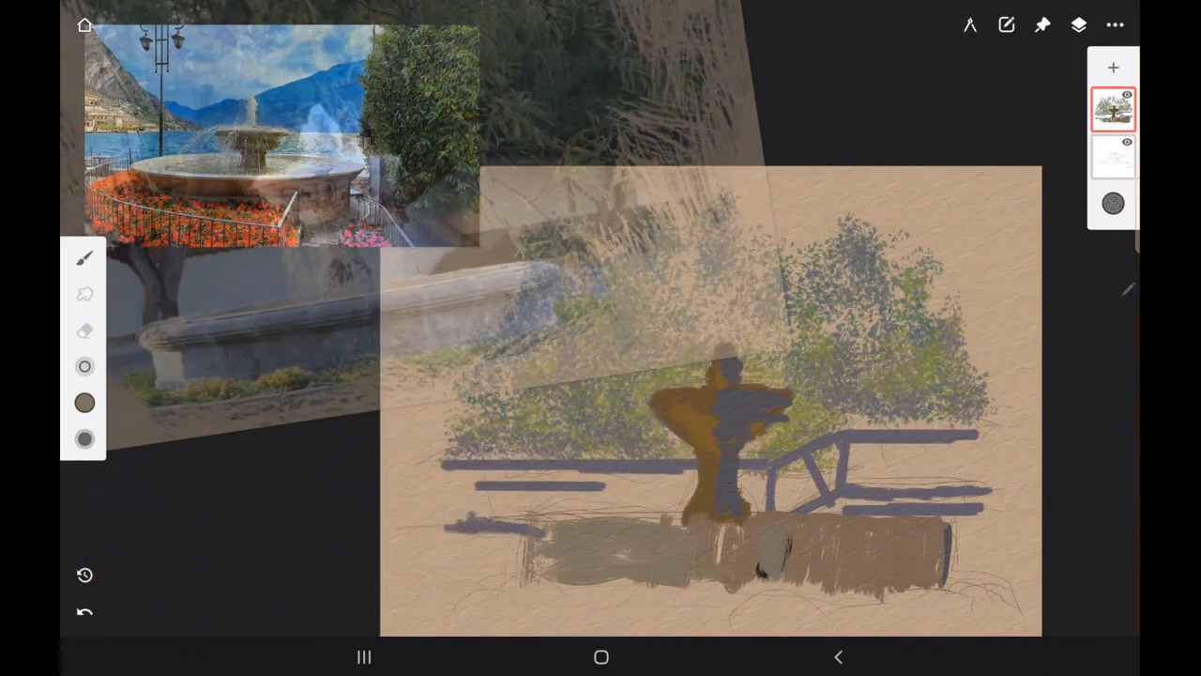
click(83, 404)
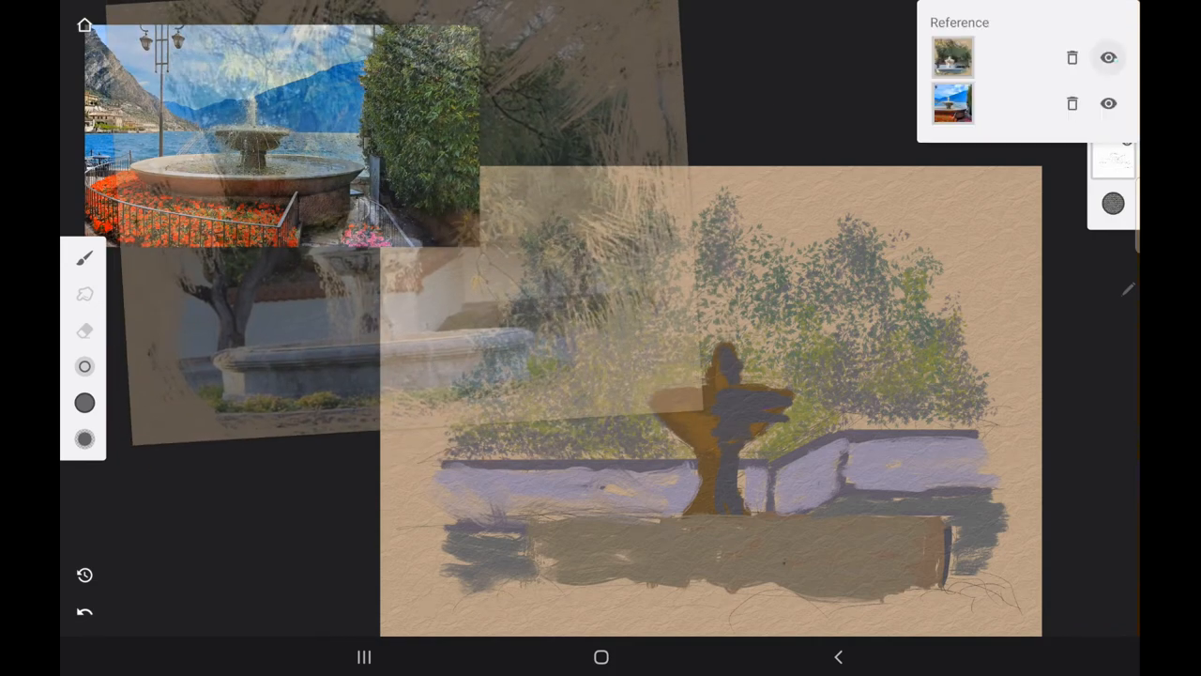
click(83, 259)
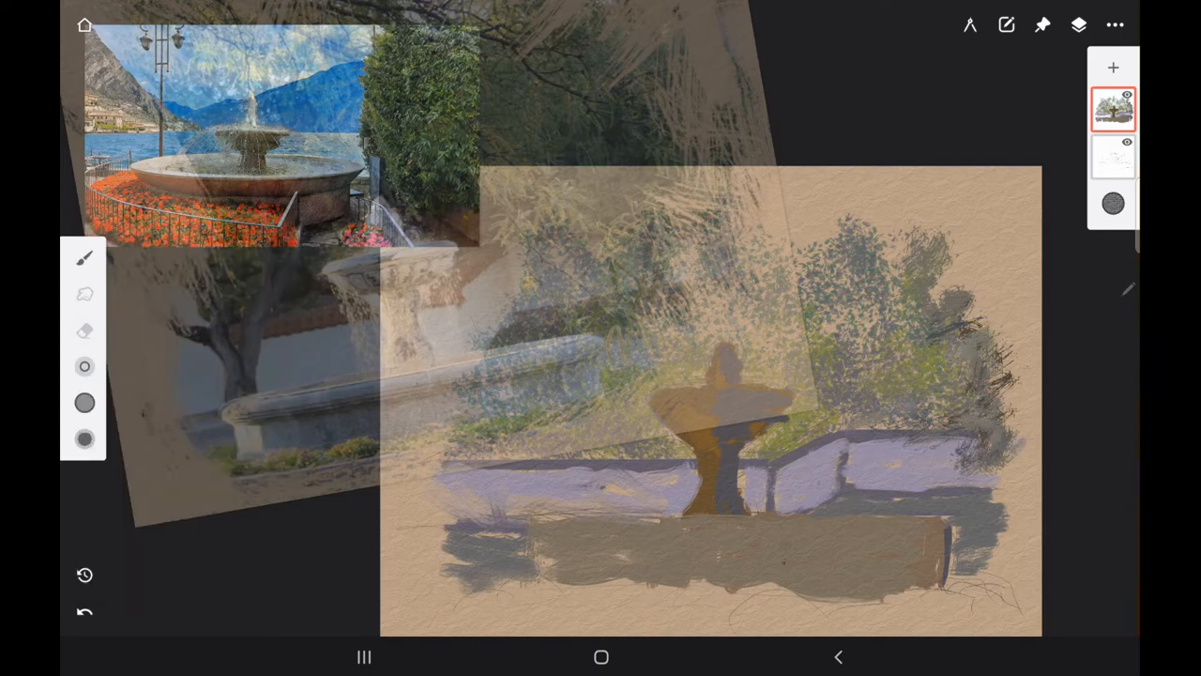
Paint the lavender wall and a strip of green grass beneath the basin
click(82, 259)
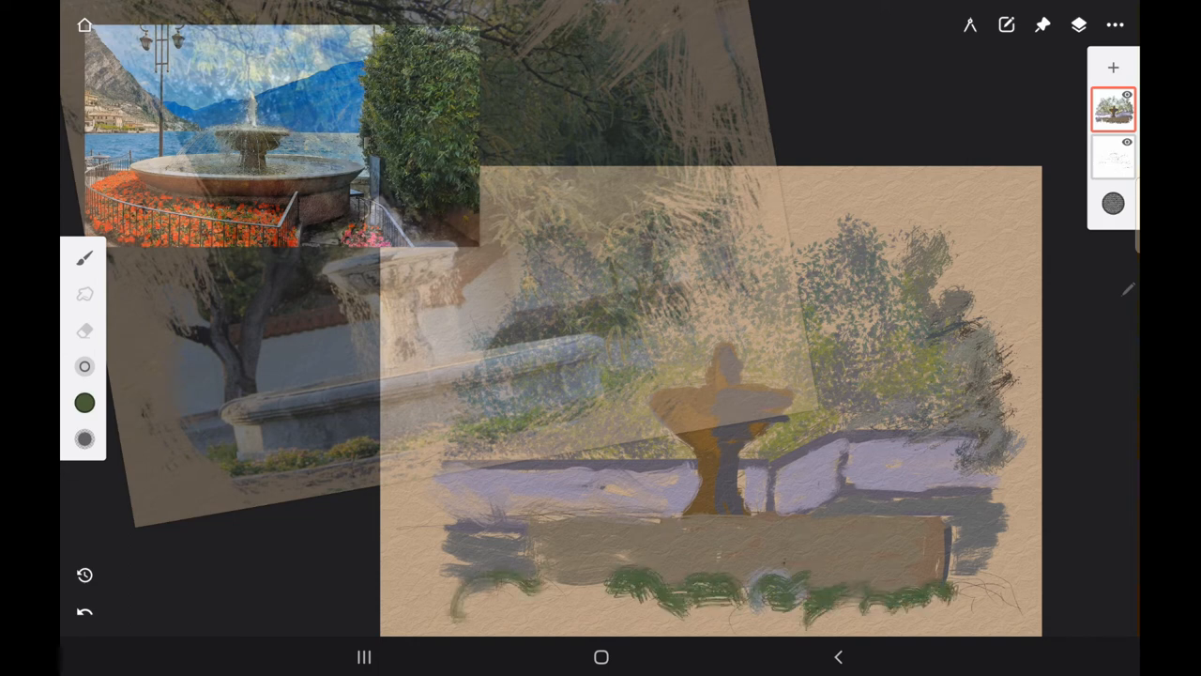
click(82, 259)
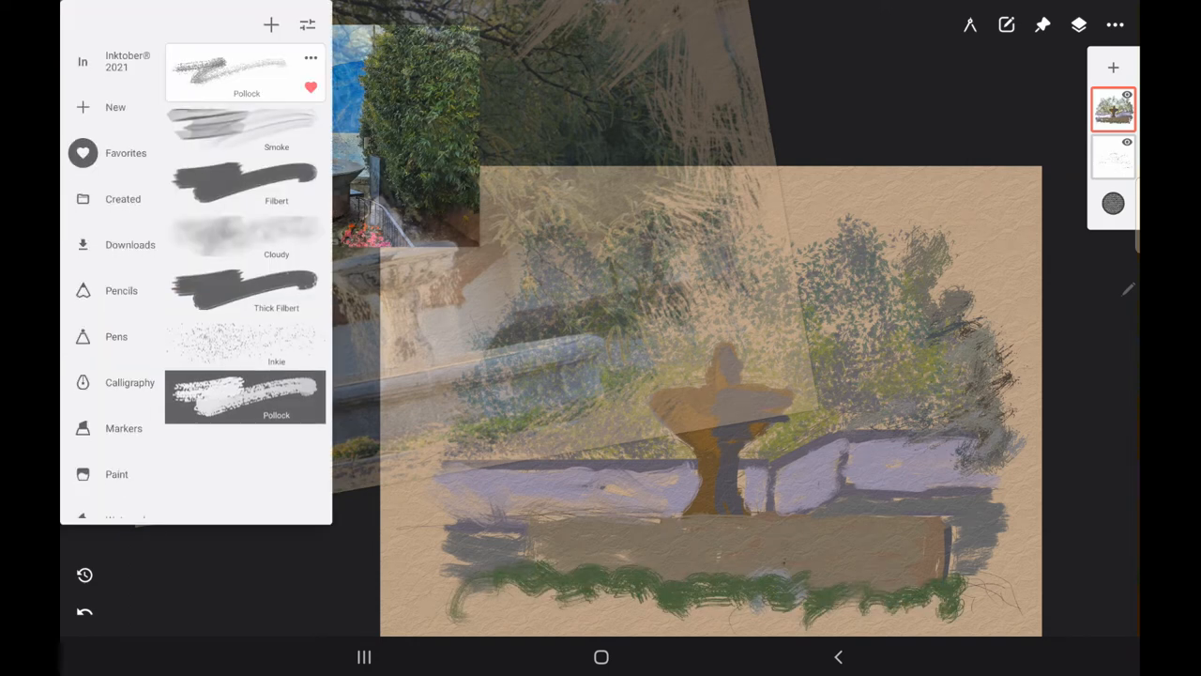
Redraw the tiered fountain and rusty wall trim with Procko Pencil on a new layer
scroll(down, 3)
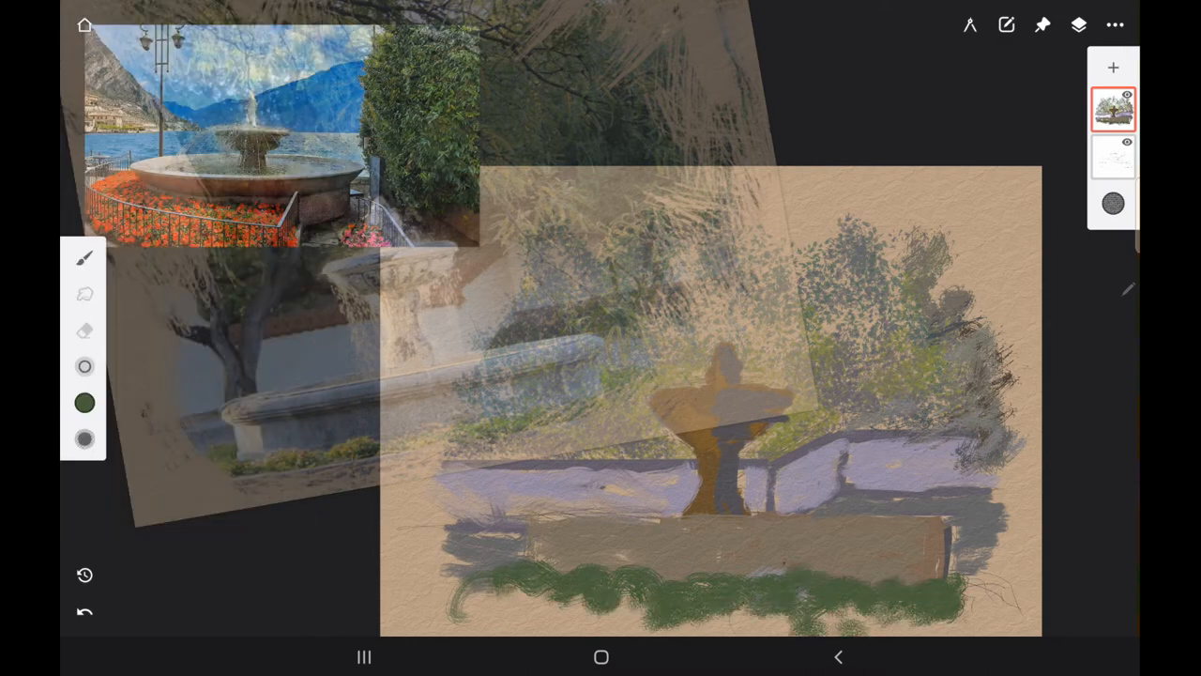
click(83, 439)
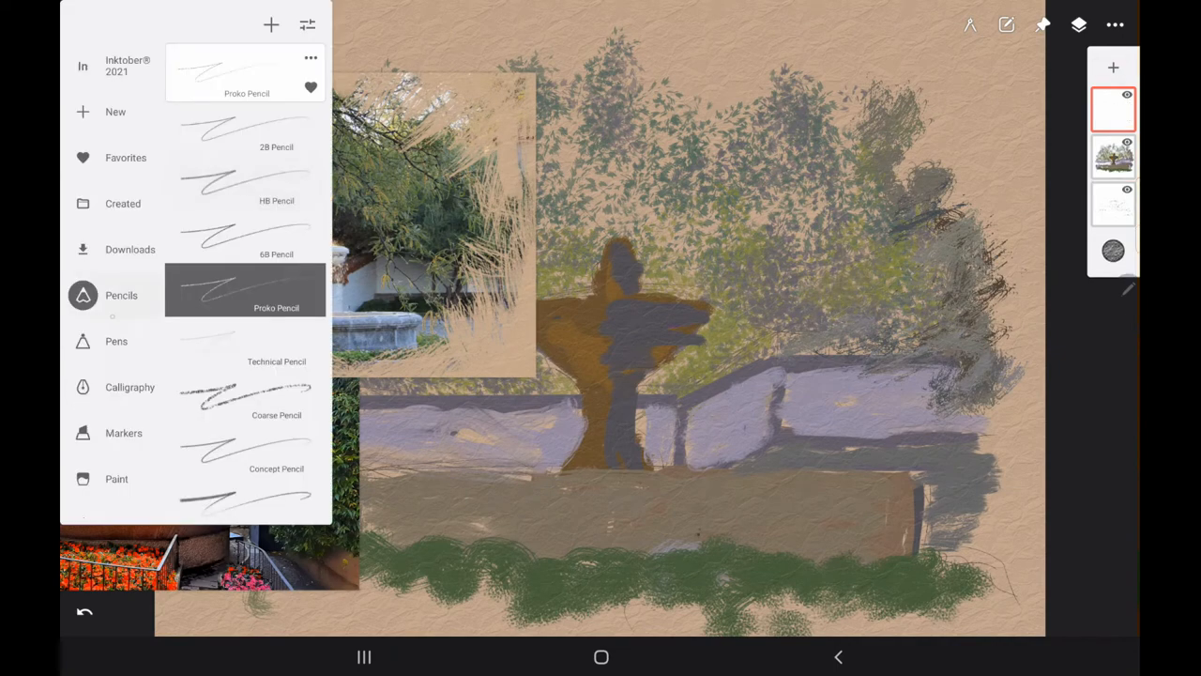
click(244, 291)
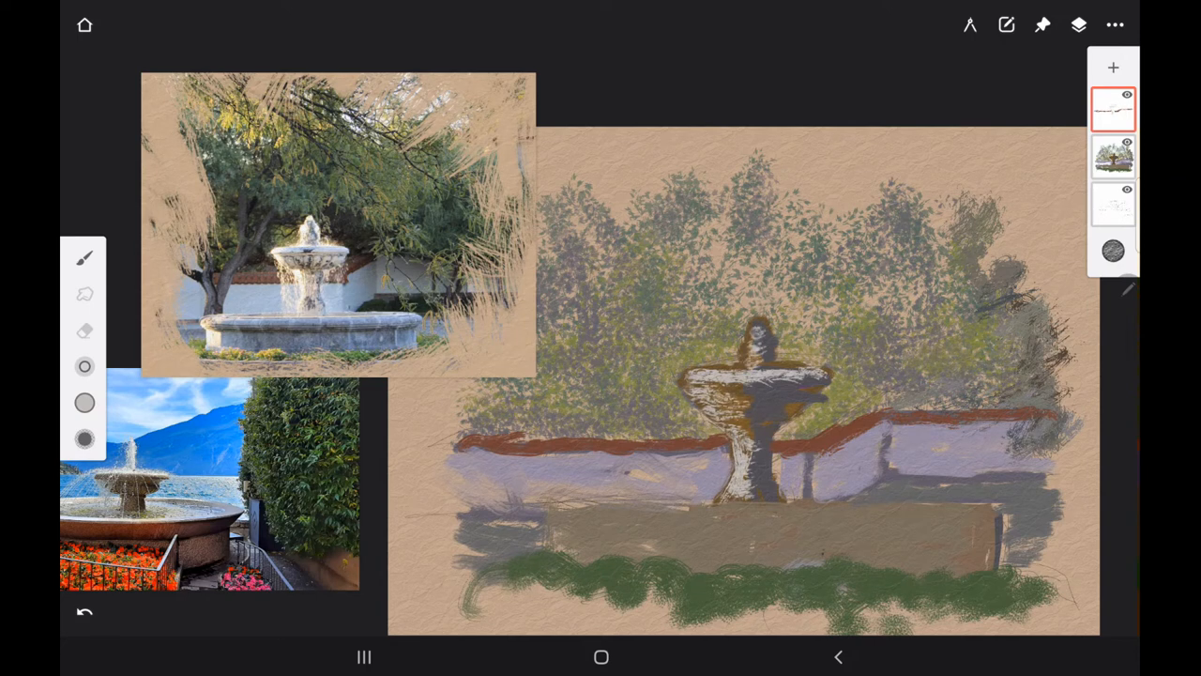
drag(751, 328, 766, 356)
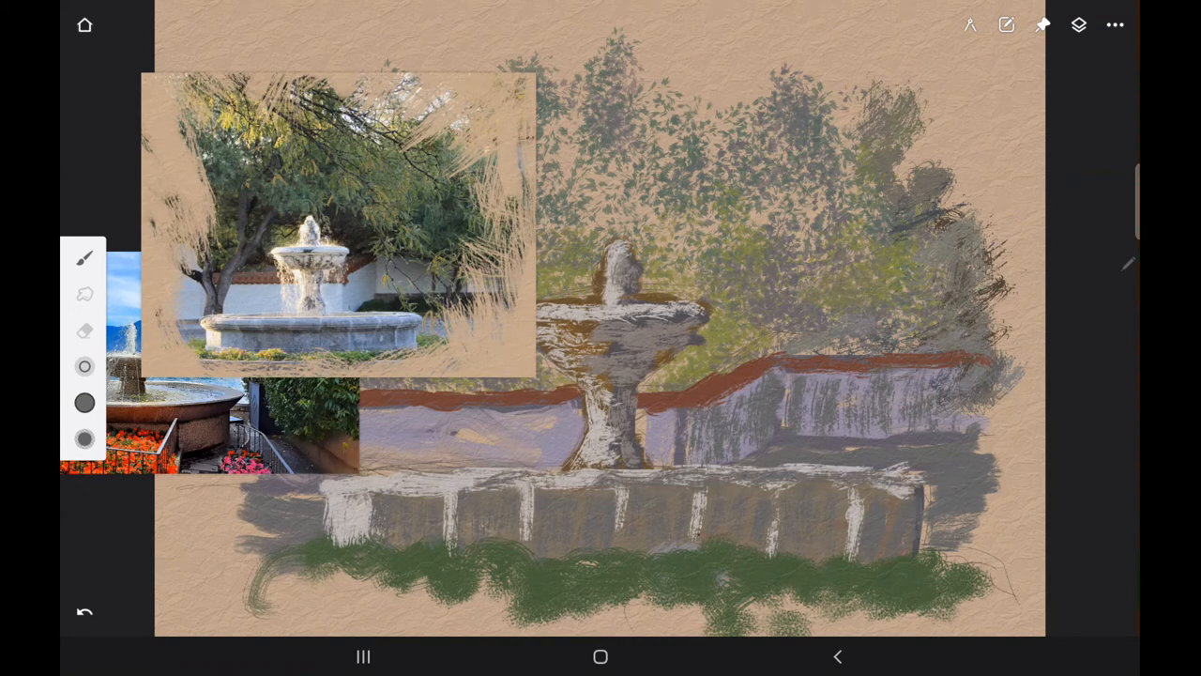
Deepen the trees behind the fountain with darker green and olive Flat Oil dabs
click(83, 259)
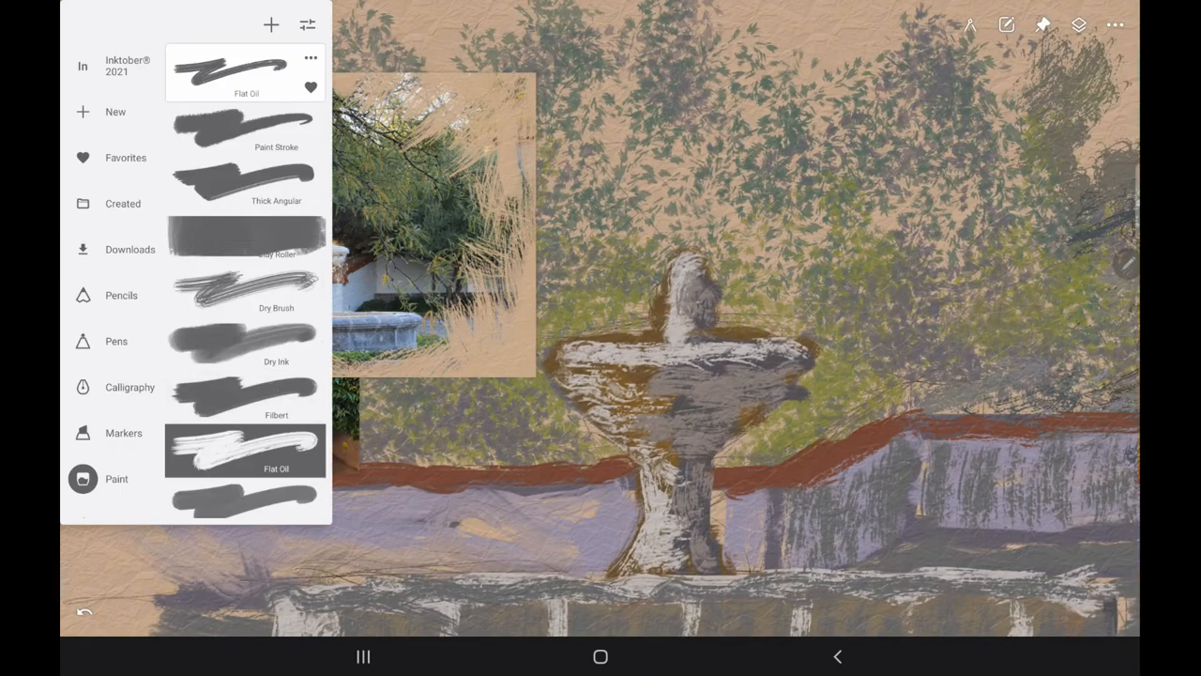
scroll(down, 3)
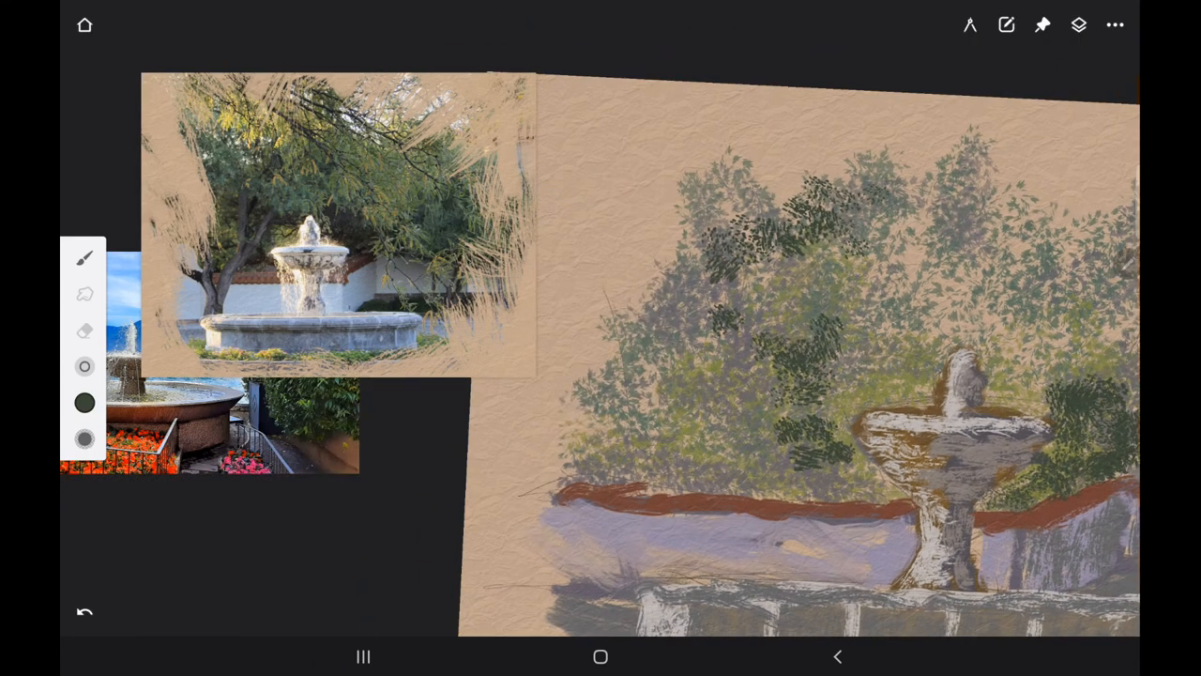
drag(638, 281, 826, 338)
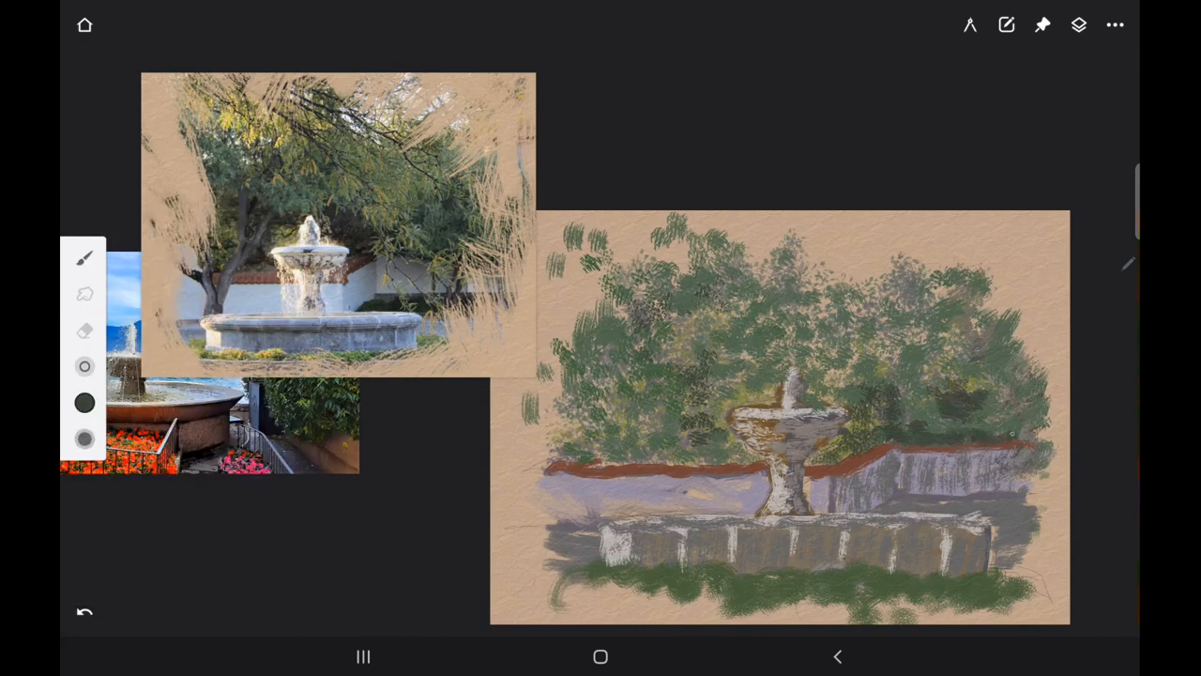
click(84, 259)
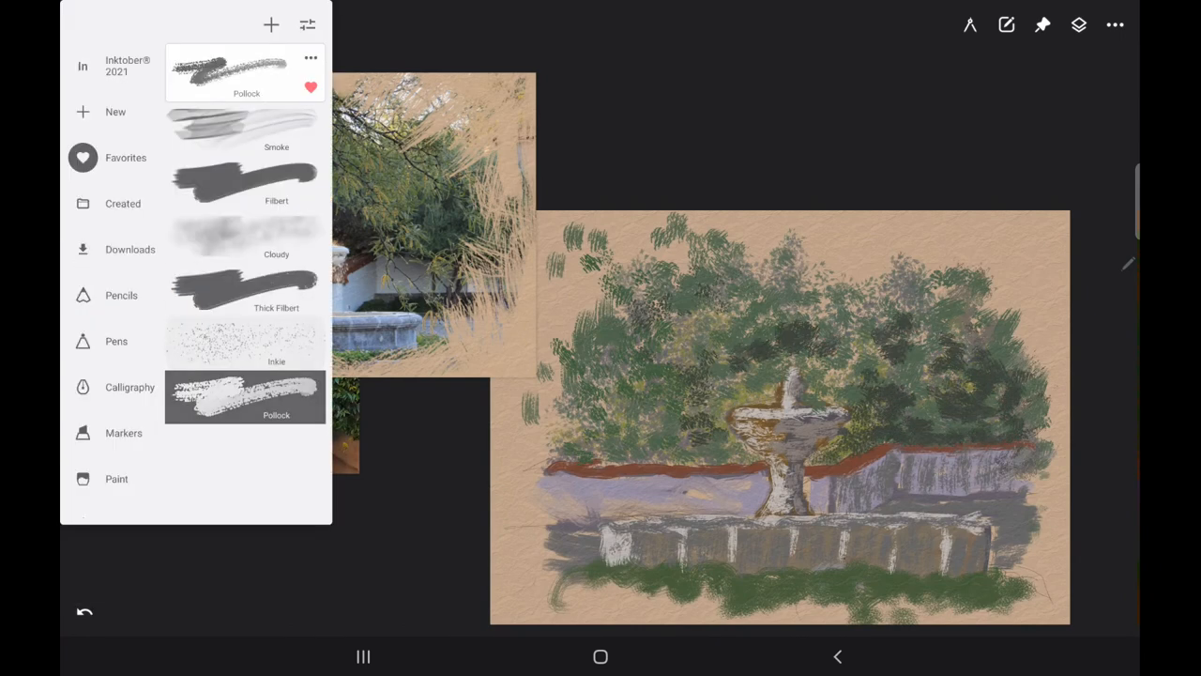
Dab pale blue sky gaps and dark and light green leaves with the Pollock brush
click(244, 398)
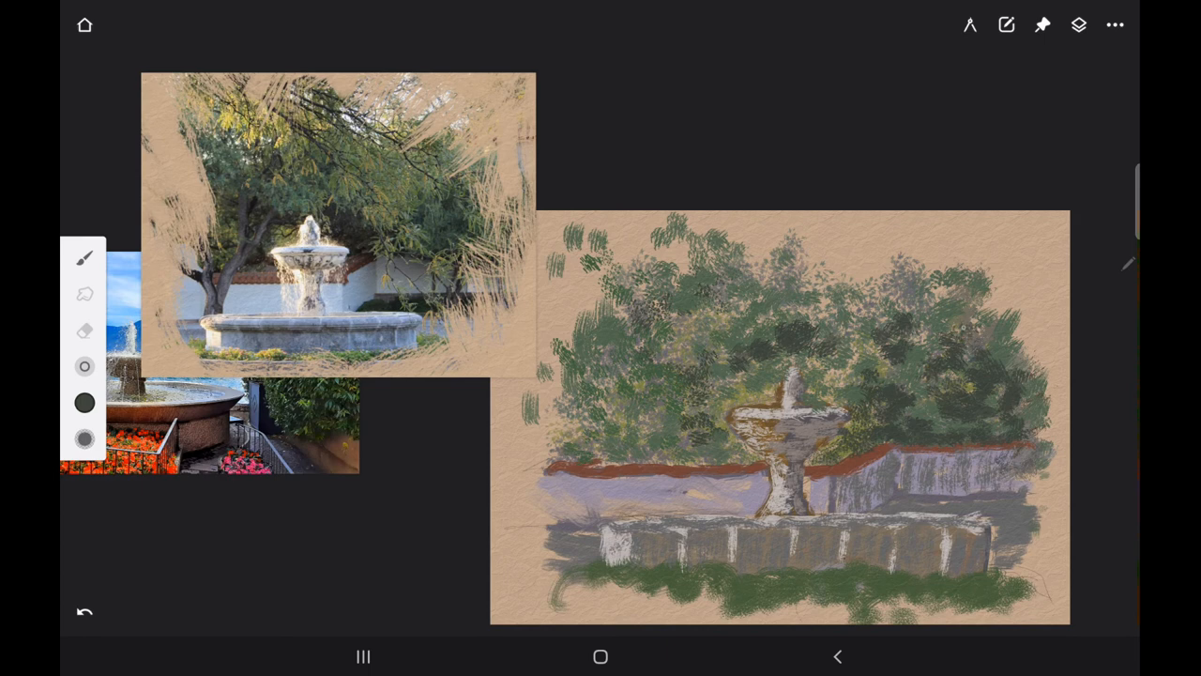
click(85, 404)
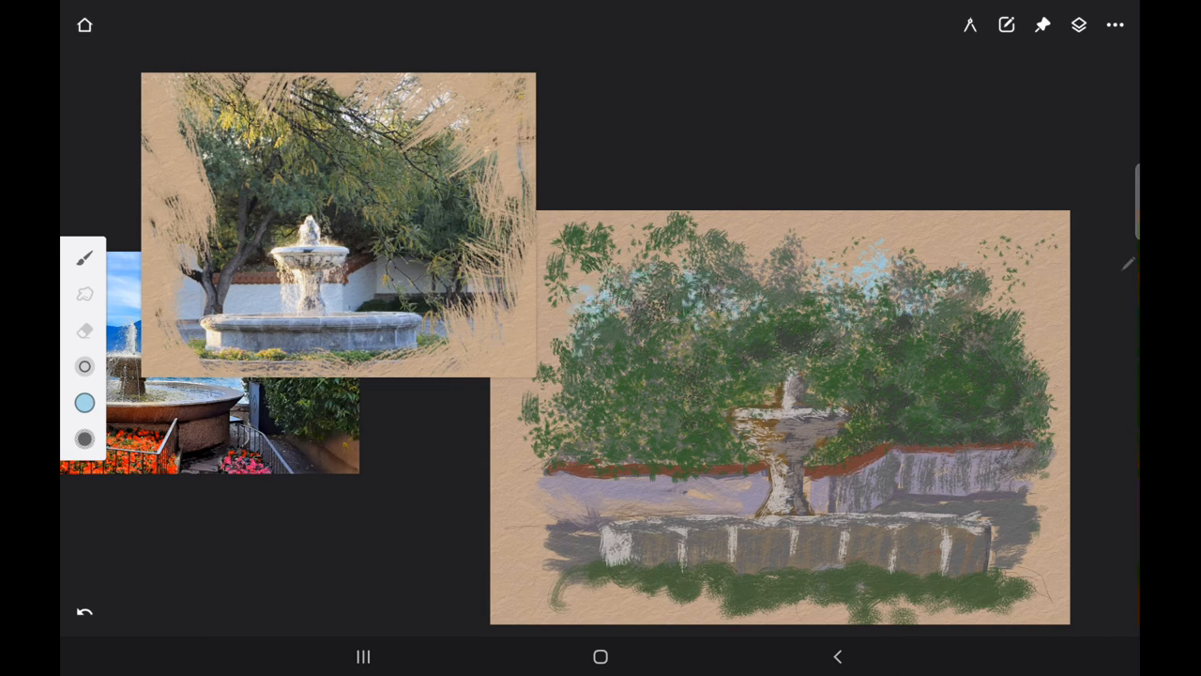
click(85, 401)
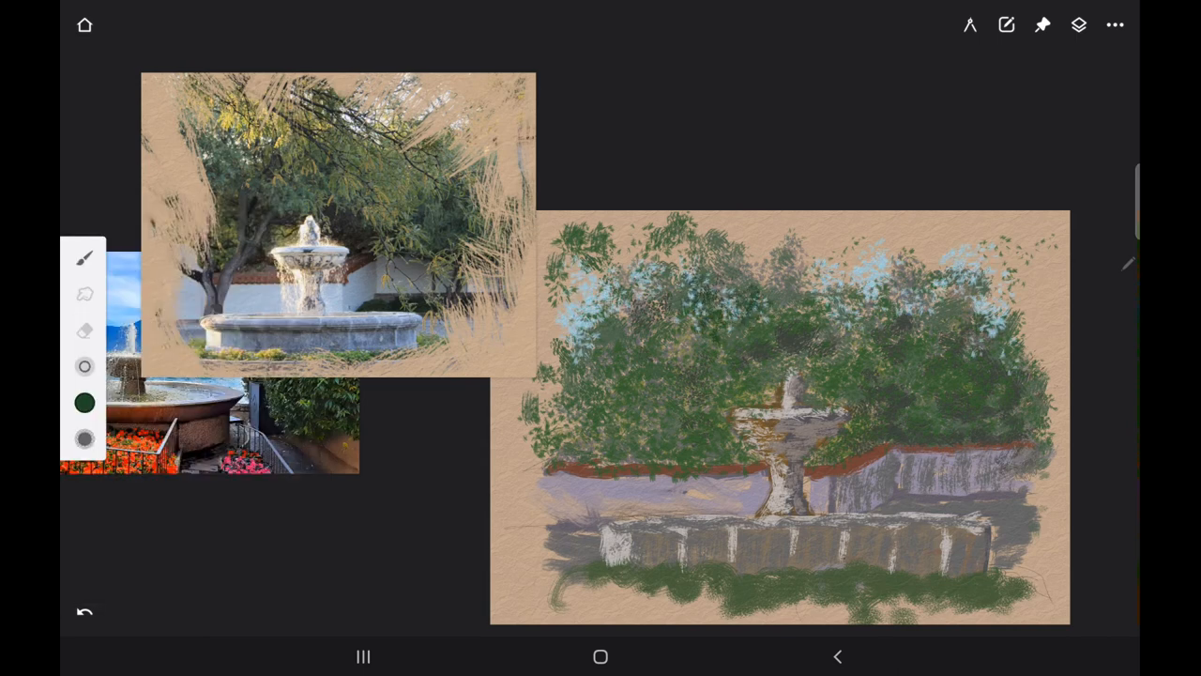
click(86, 259)
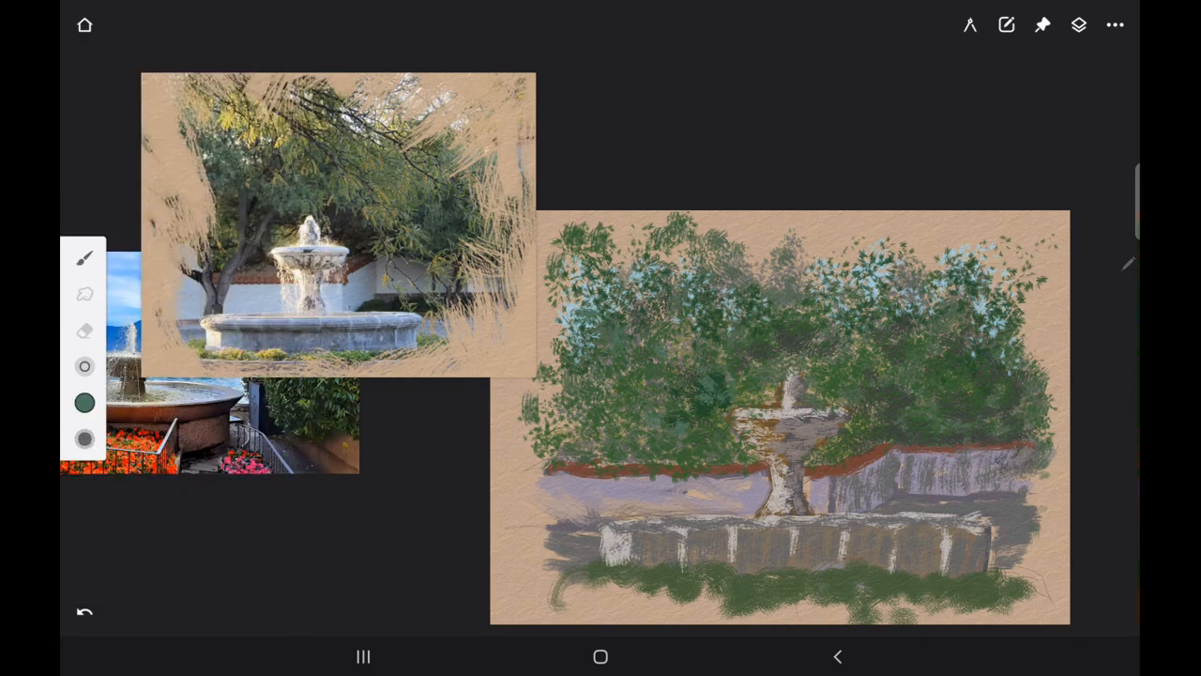
Adjust the Pollock brush dynamics and layer more green and yellow leaf dabs
click(84, 261)
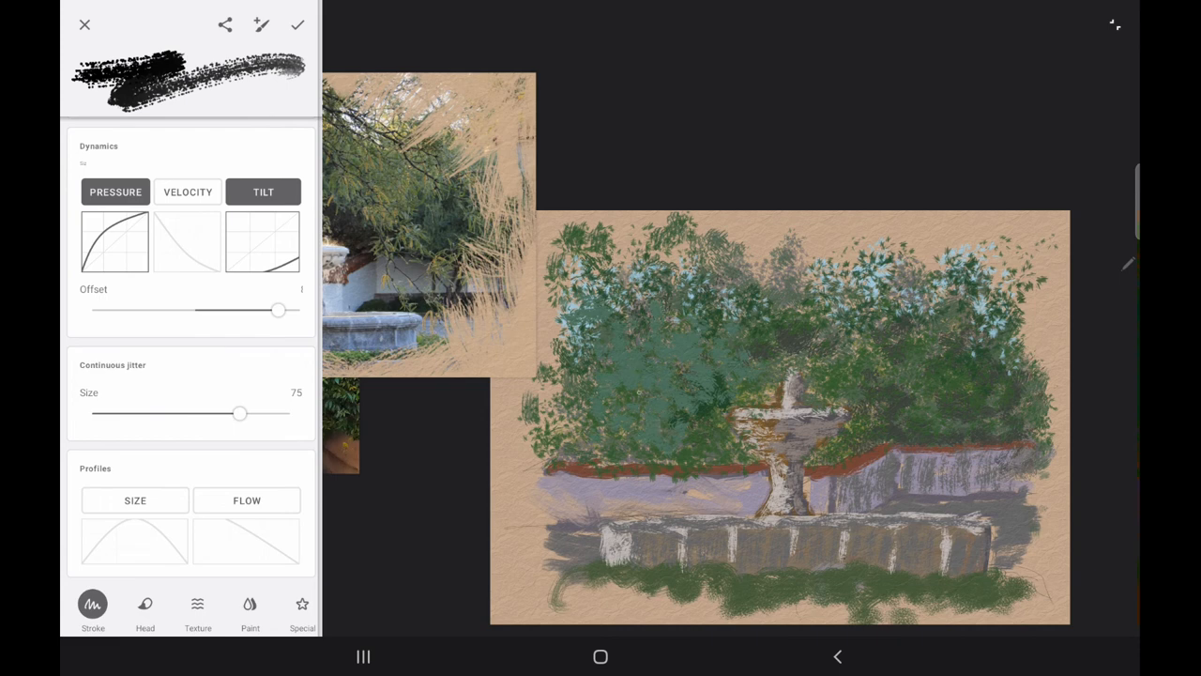
click(300, 605)
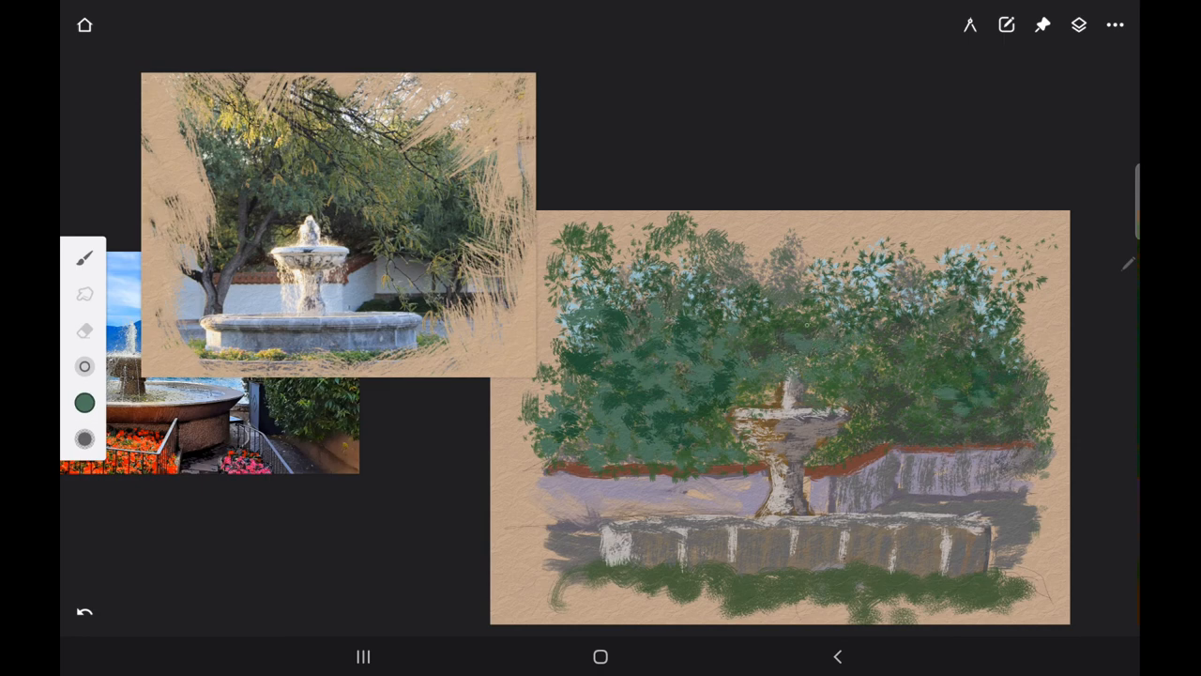
click(83, 259)
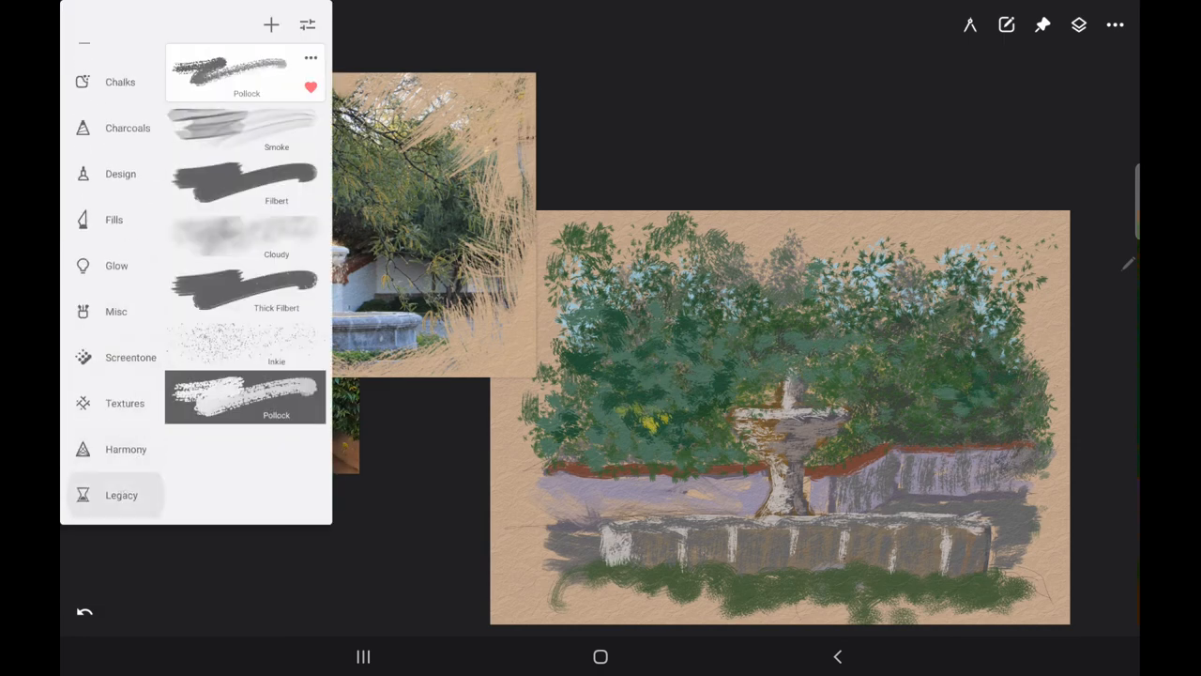